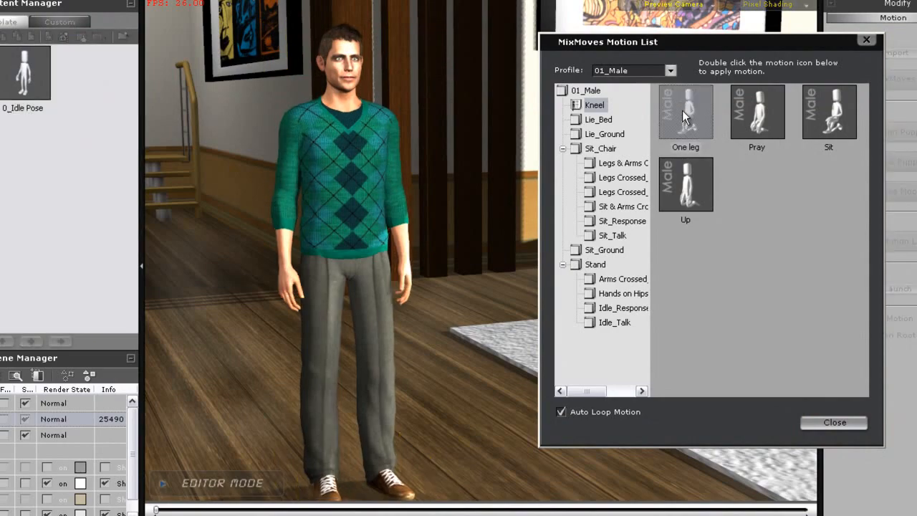
# - Apply the One leg kneel, then a Lie_Ground motion from the MixMoves list to the male character
pyautogui.doubleClick(685, 111)
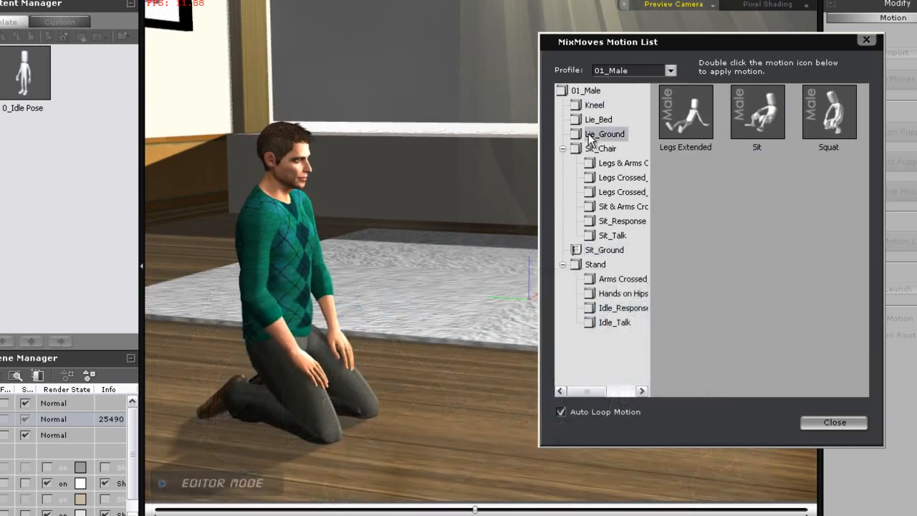
pyautogui.click(607, 135)
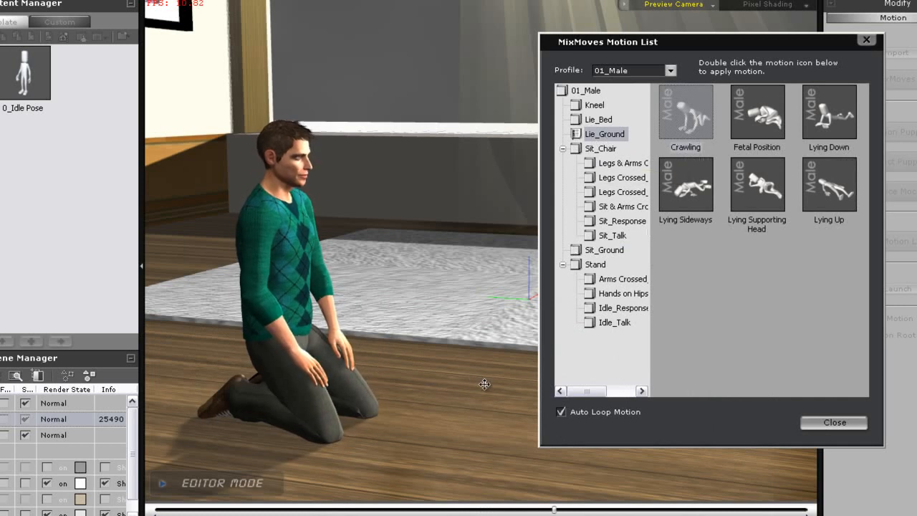
pyautogui.doubleClick(685, 111)
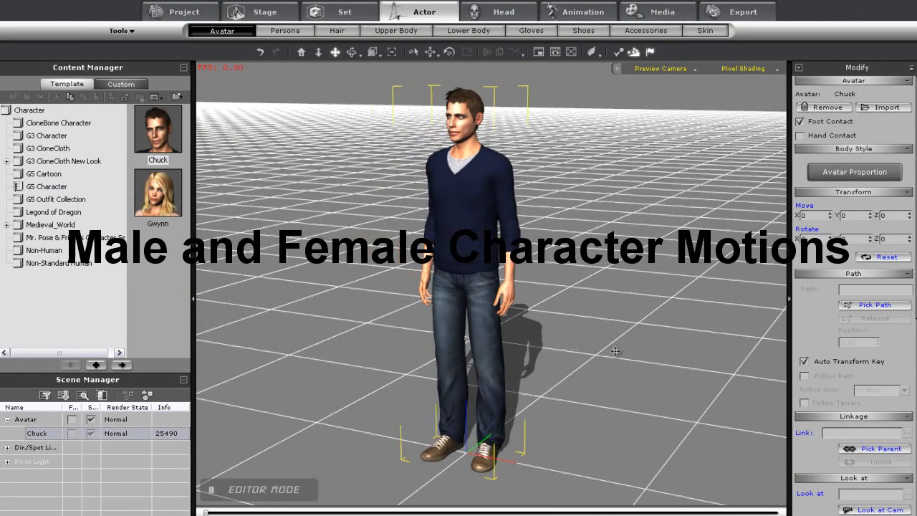
# - Apply Idle01_to_Squat from the 03_G5 MixMove_Male folder to the male character
pyautogui.click(579, 11)
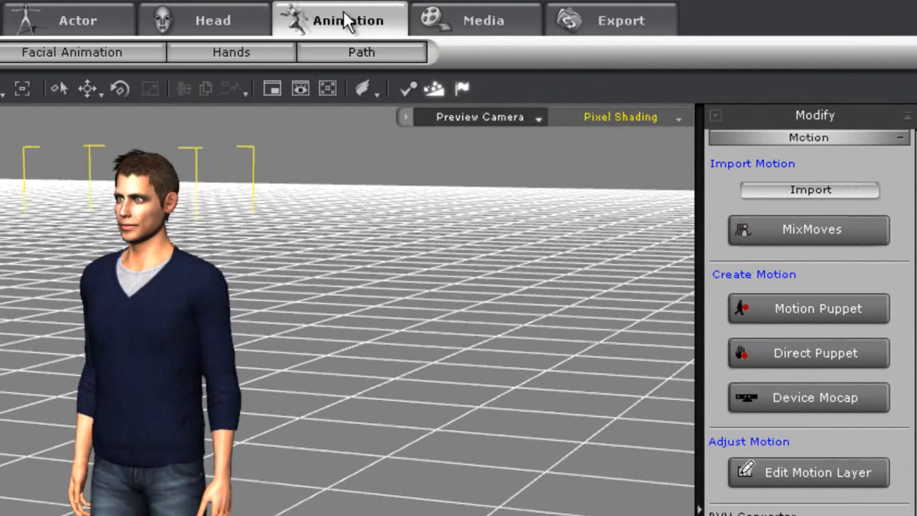
pyautogui.moveTo(808, 229)
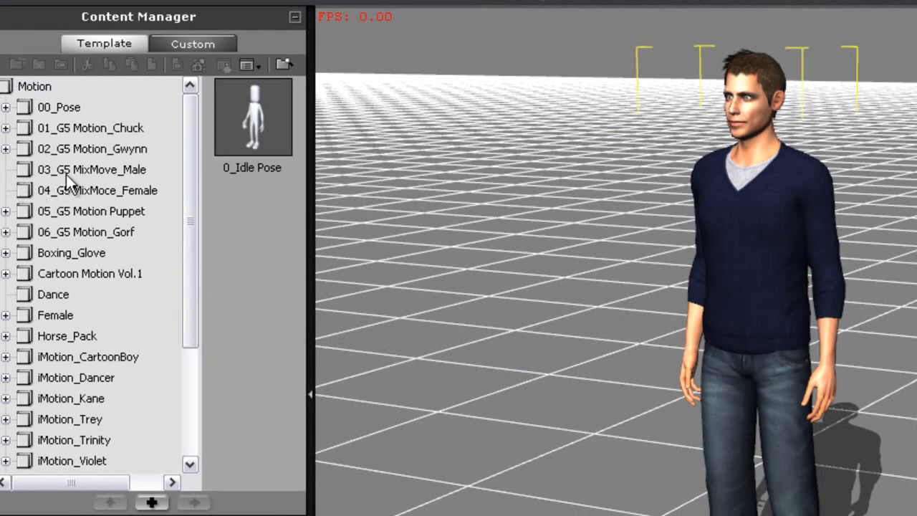
pyautogui.click(91, 169)
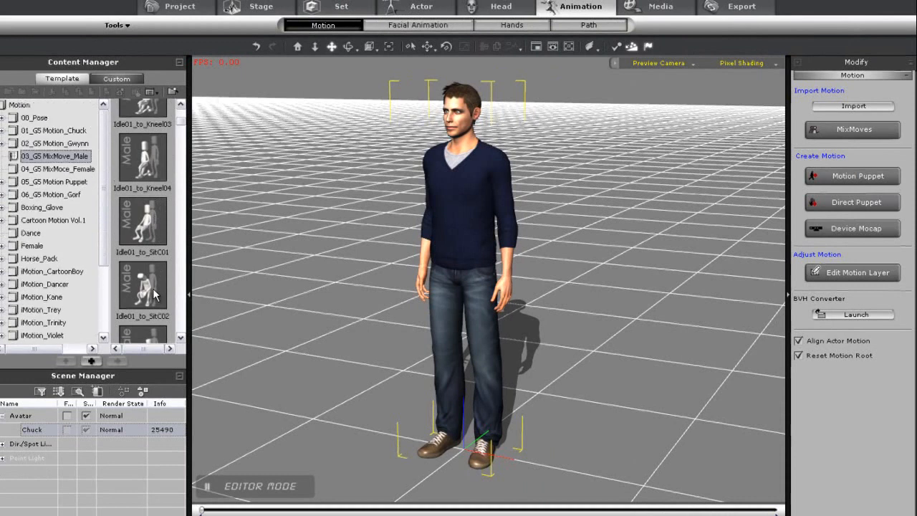
pyautogui.scroll(-3)
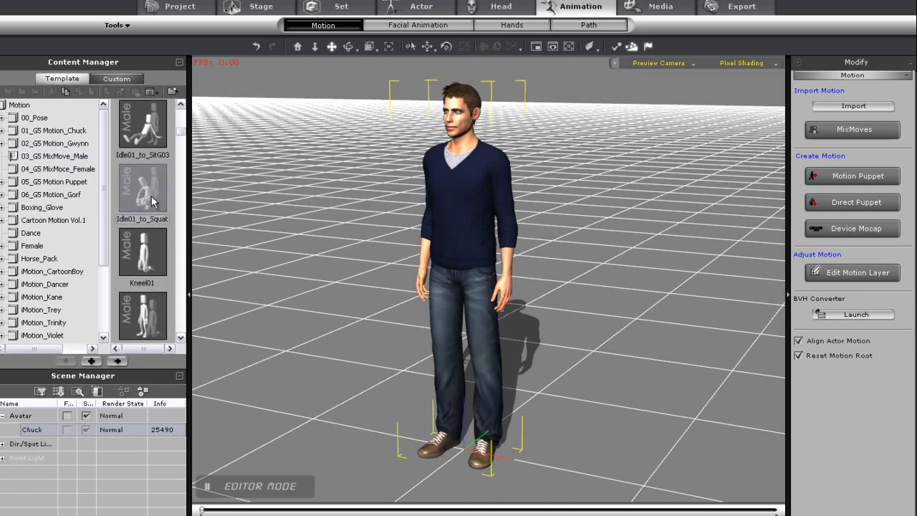
pyautogui.doubleClick(142, 188)
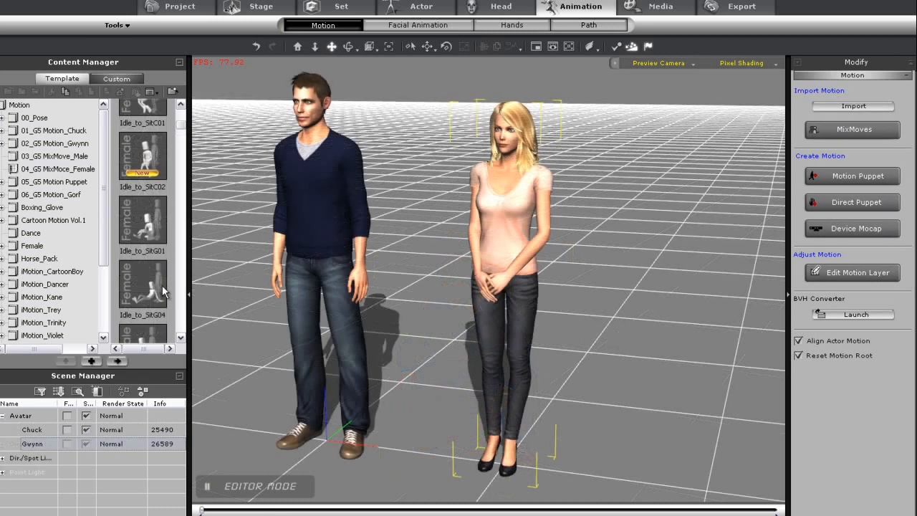
# - Apply Idle_to_Squat from MixMove_Female to Gwynn and play both characters squatting
pyautogui.scroll(-3)
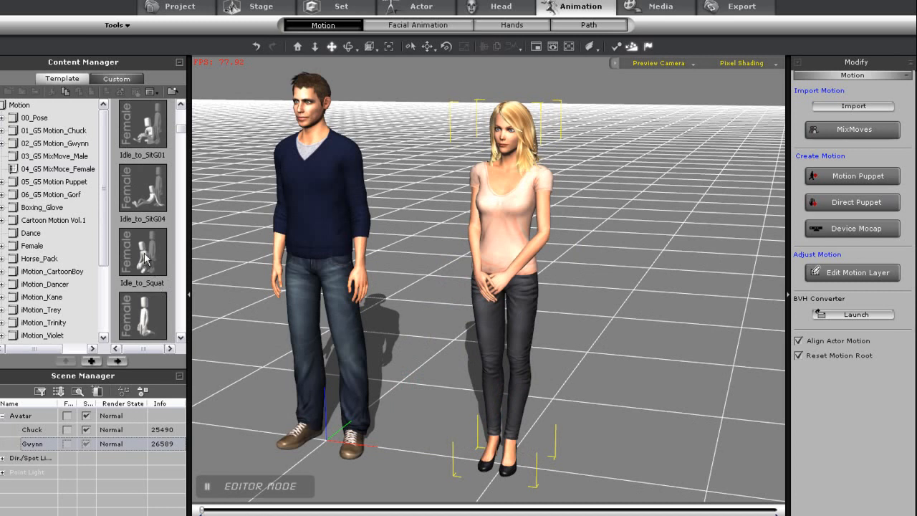
pyautogui.doubleClick(140, 252)
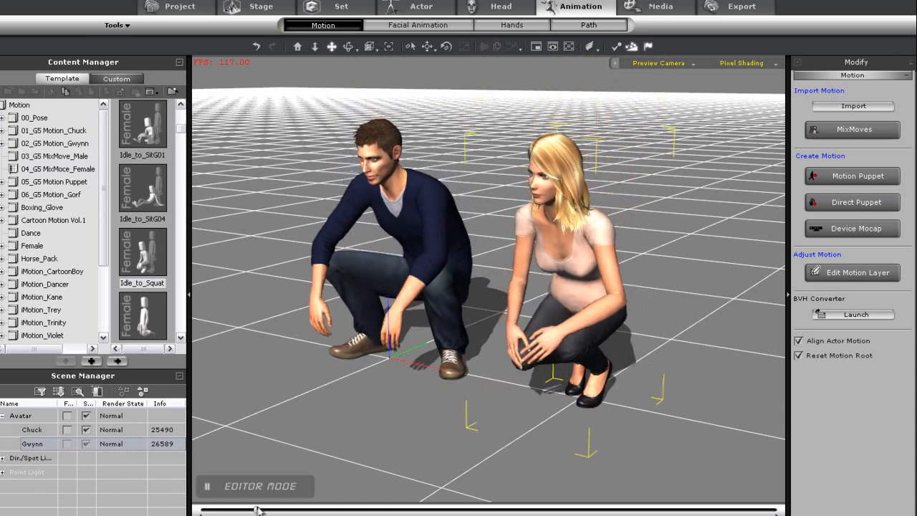
pyautogui.click(422, 5)
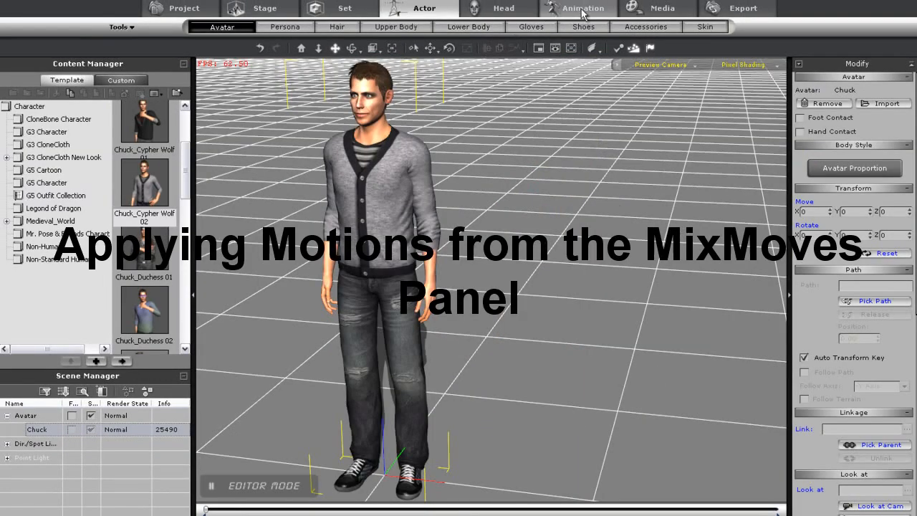
# - Apply the One leg kneel from the MixMoves Motion List to the male character and close the list
pyautogui.click(579, 8)
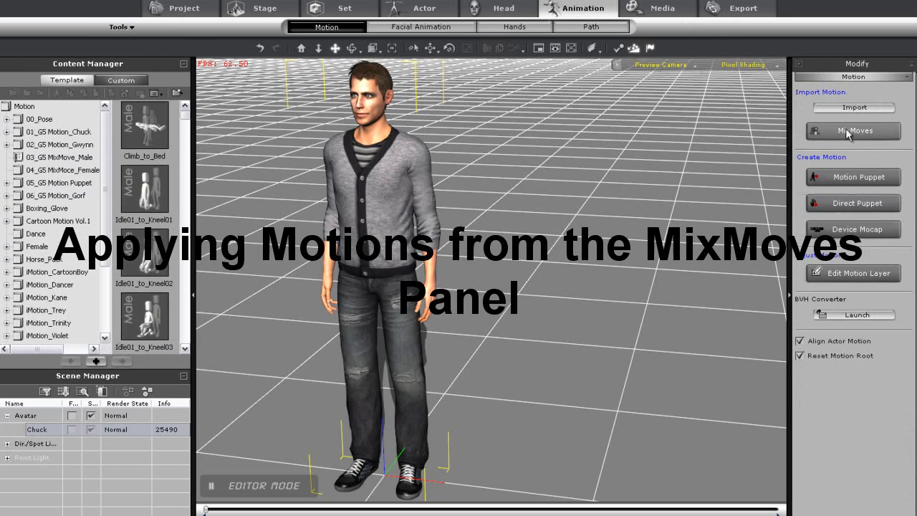
pyautogui.click(851, 130)
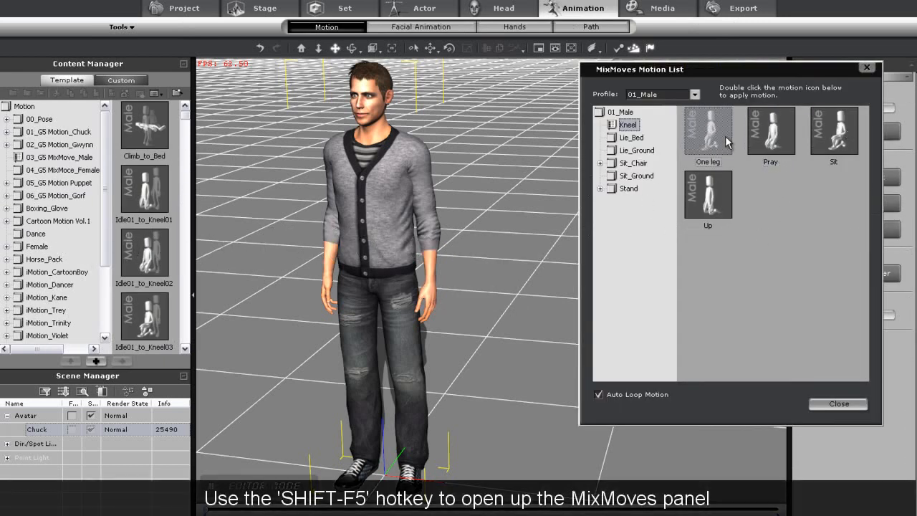
pyautogui.doubleClick(771, 131)
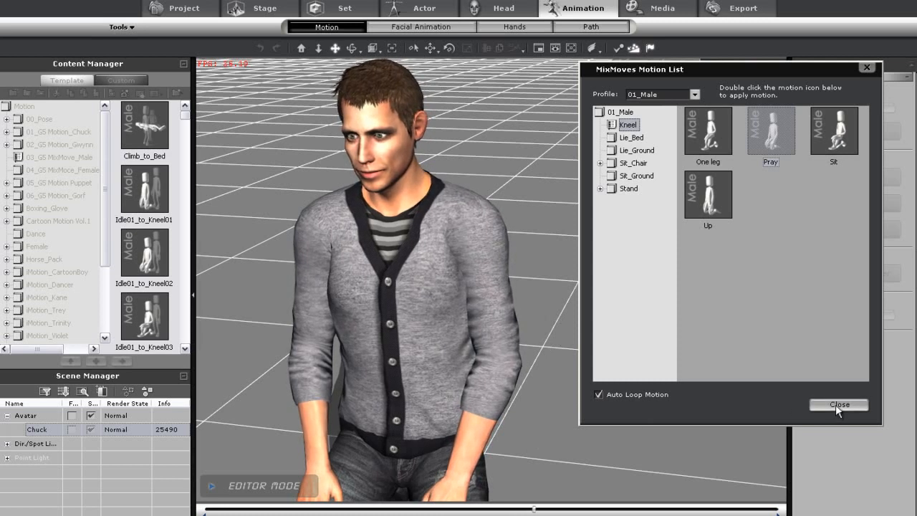
pyautogui.click(840, 405)
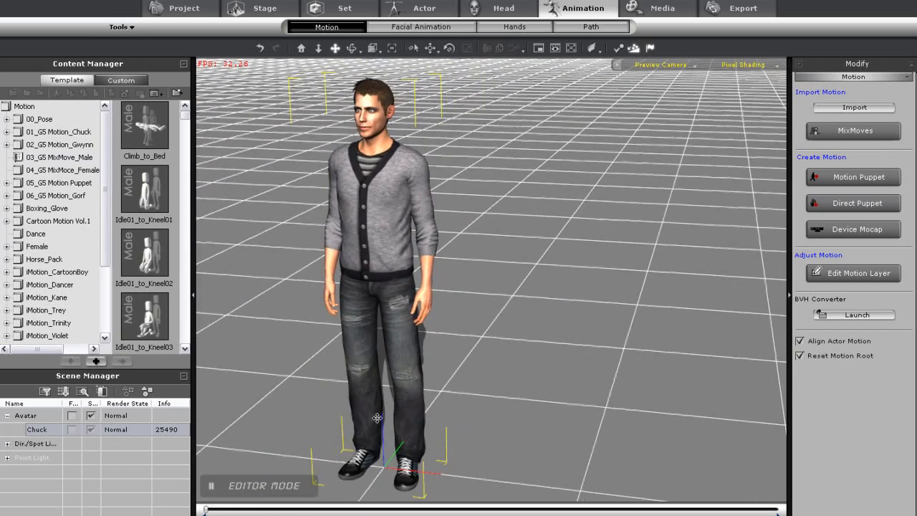
pyautogui.rightClick(378, 419)
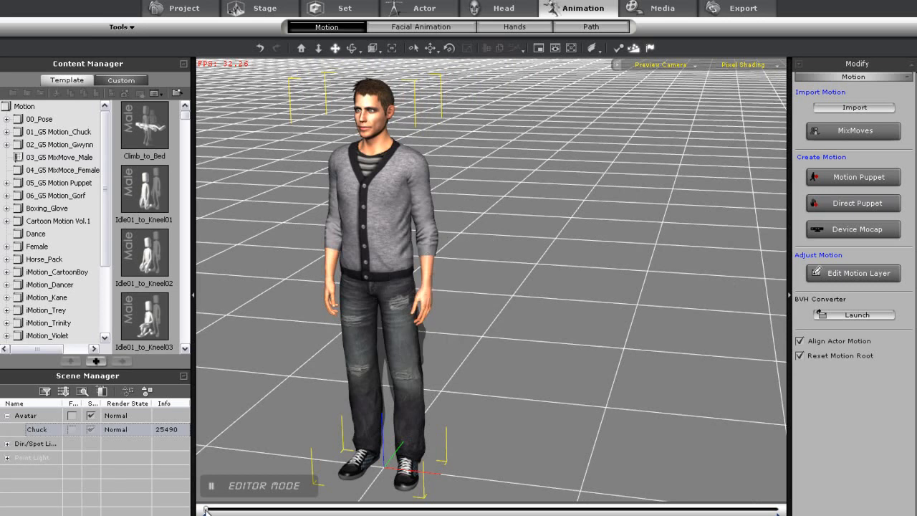
pyautogui.moveTo(579, 353)
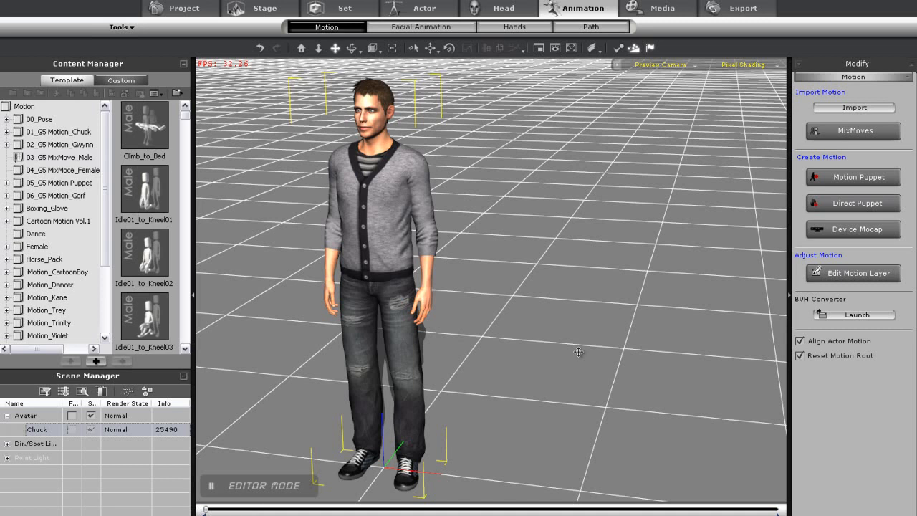
pyautogui.click(854, 132)
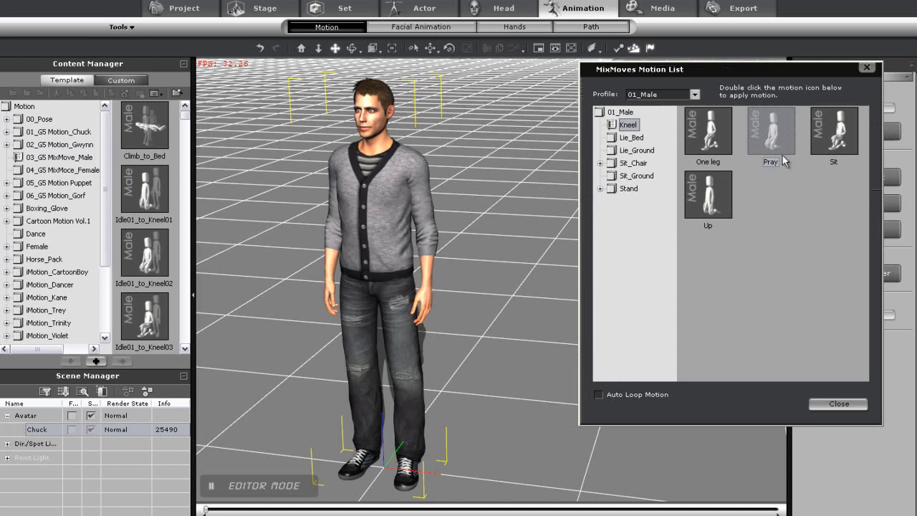
# - Stack the Pray, One leg and Lying Down MixMoves motions on the male character in sequence
pyautogui.doubleClick(771, 130)
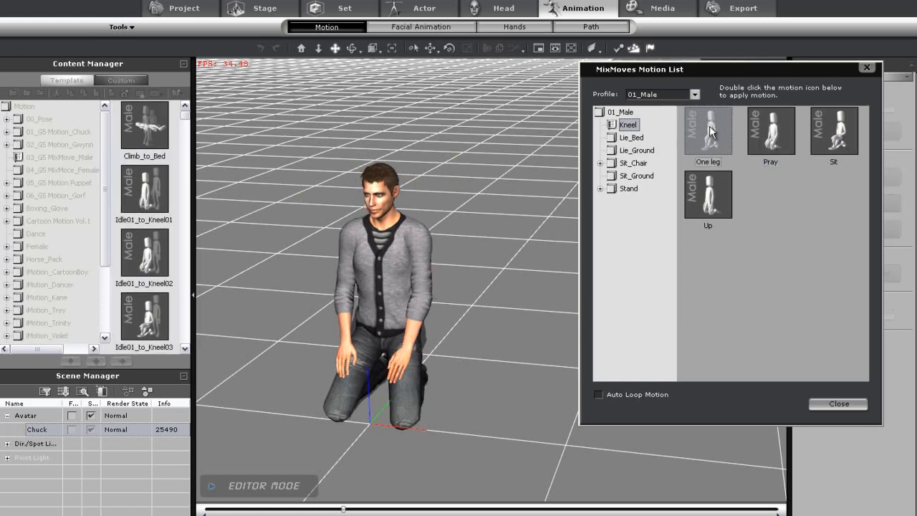
pyautogui.doubleClick(708, 129)
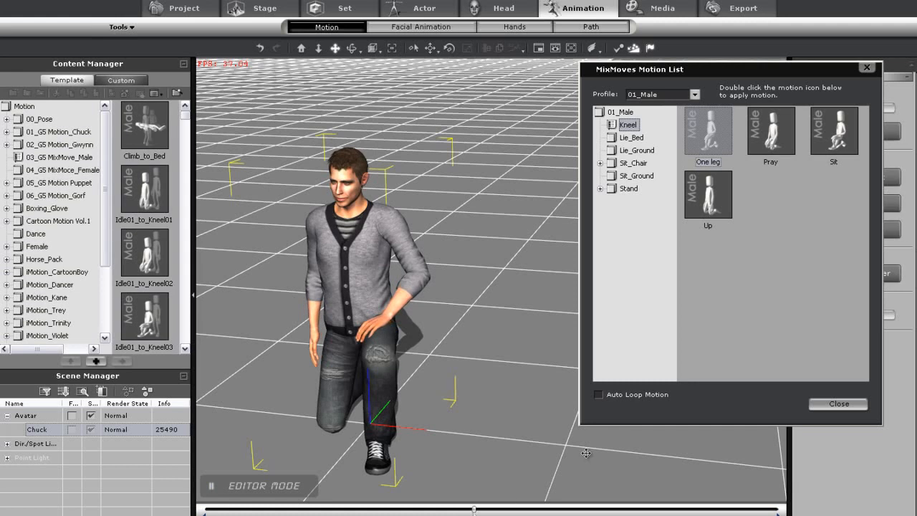
pyautogui.moveTo(642, 156)
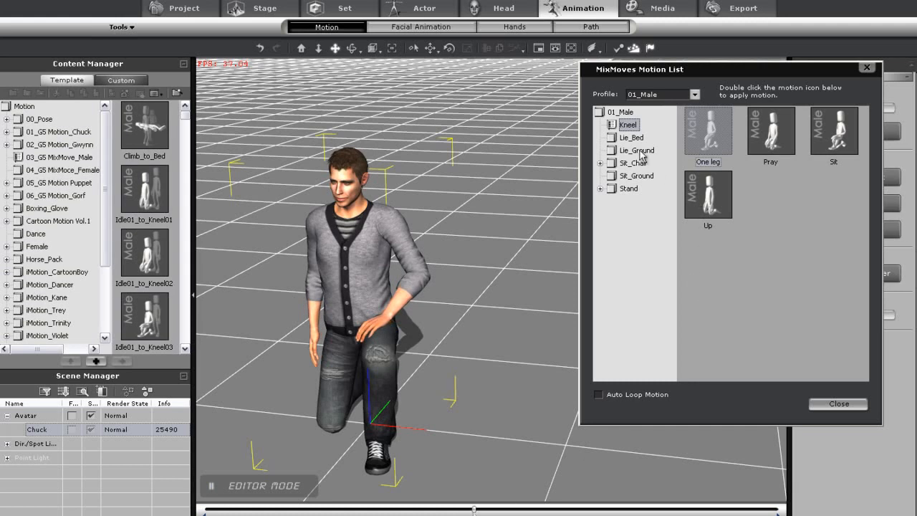
pyautogui.click(636, 150)
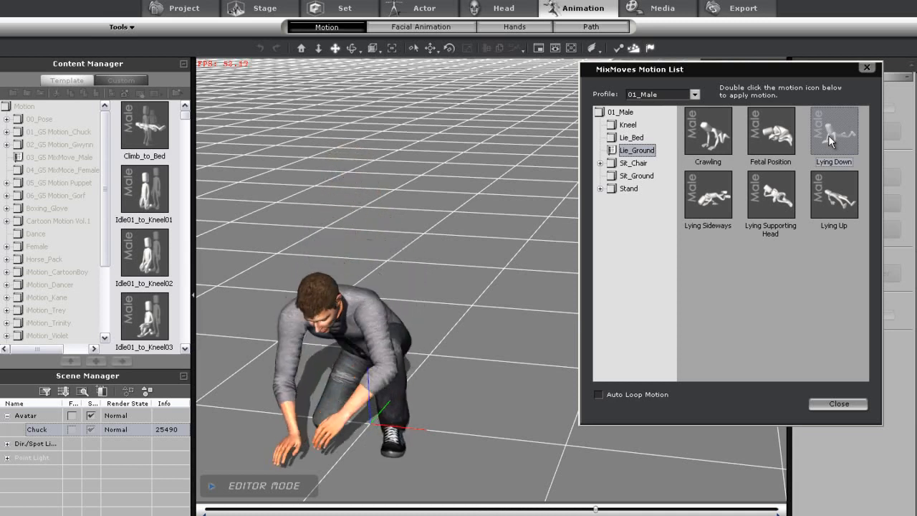
pyautogui.doubleClick(834, 132)
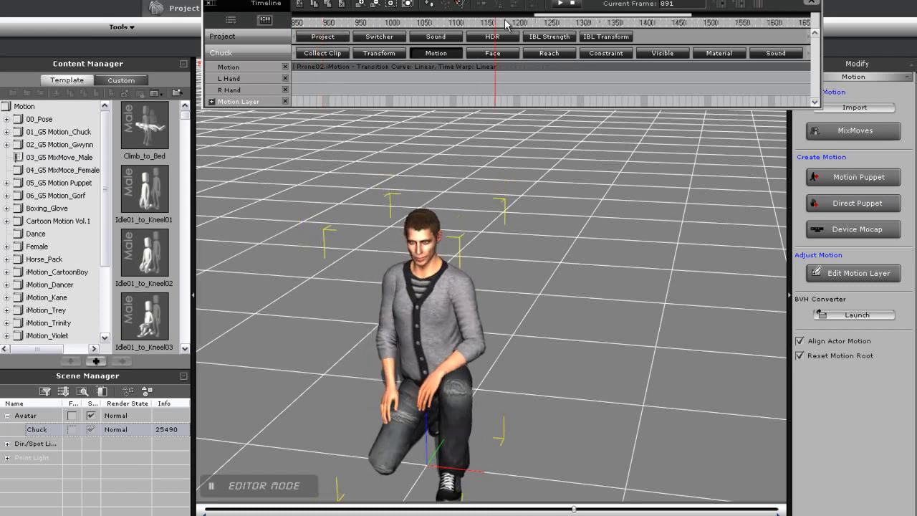
# - Scrub the timeline playhead to review the stacked motion clips
pyautogui.moveTo(504, 11); pyautogui.dragTo(642, 12)
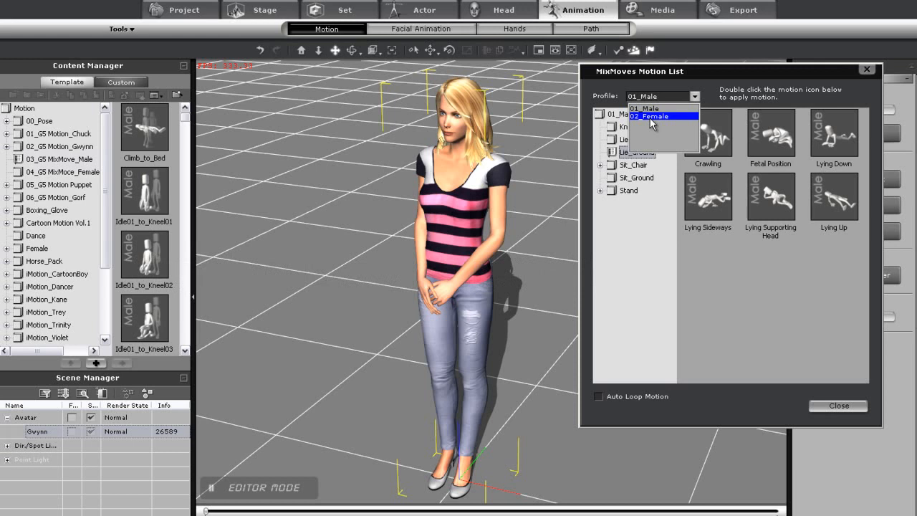
# - Set the MixMoves profile to 02_Female and show its Lie_Ground motions
pyautogui.click(648, 116)
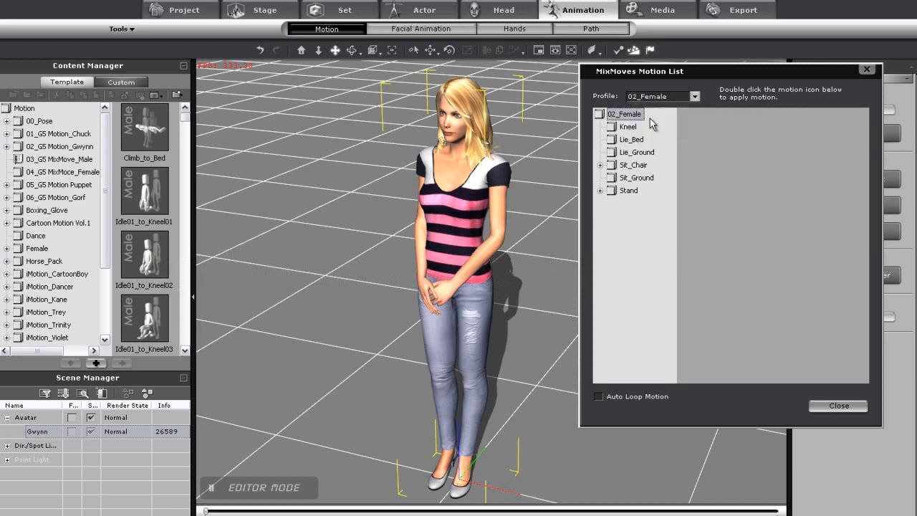
pyautogui.moveTo(629, 136)
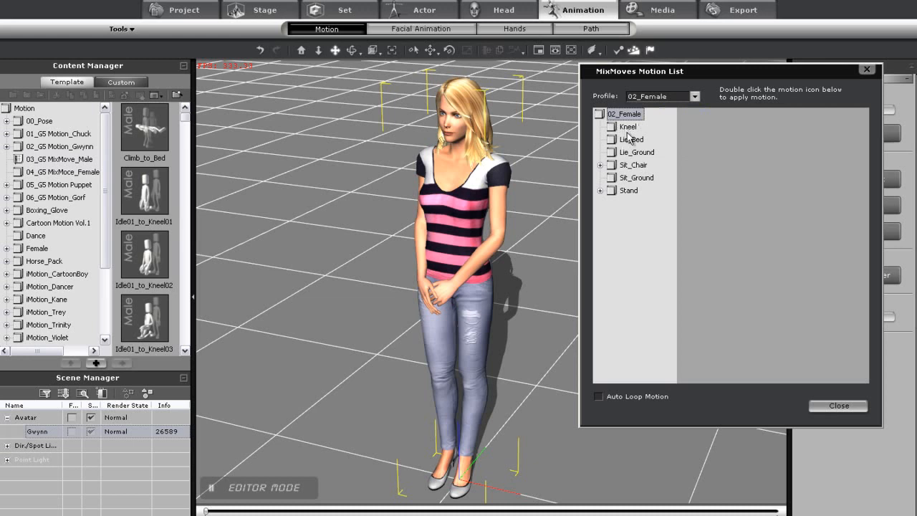
pyautogui.click(636, 152)
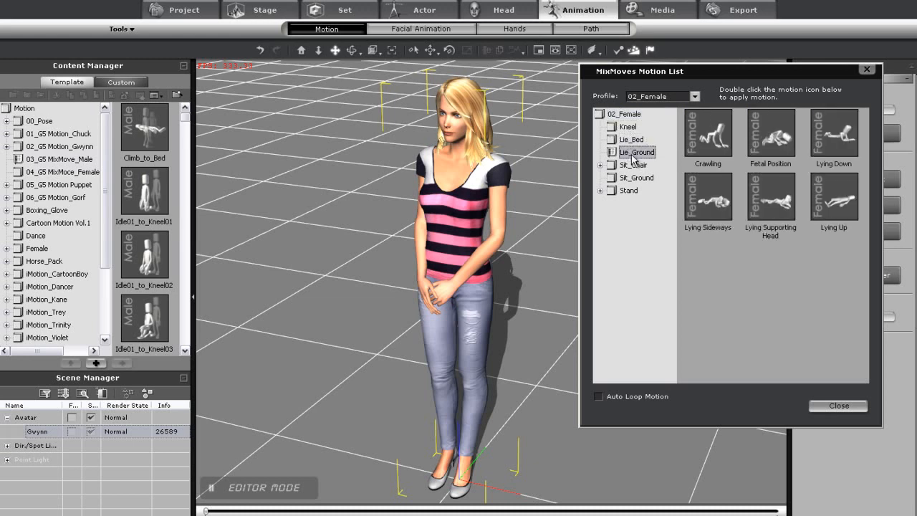
pyautogui.moveTo(719, 204)
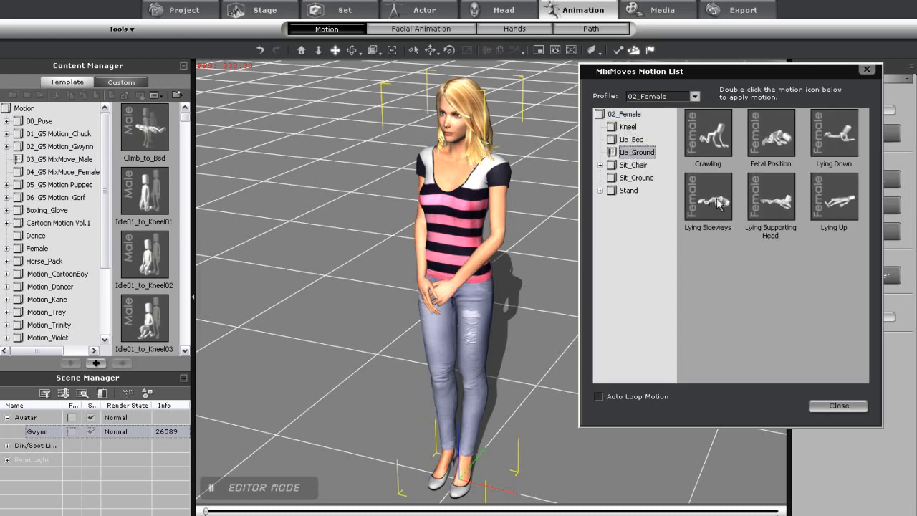
# - Apply a Lie_Ground MixMoves motion to Gwynn
pyautogui.doubleClick(708, 197)
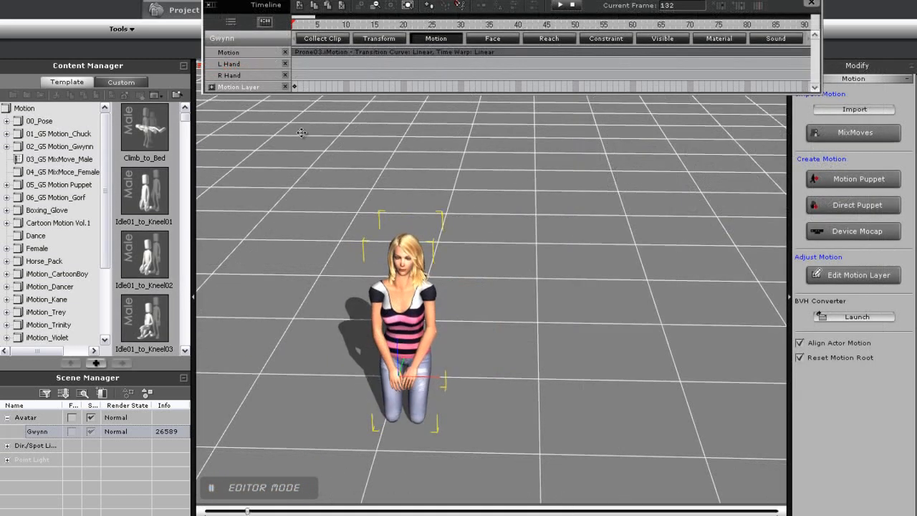
# - Break Gwynn's motion clip at frames 132 and 212 on the zoomed-out timeline
pyautogui.moveTo(303, 17); pyautogui.dragTo(358, 18)
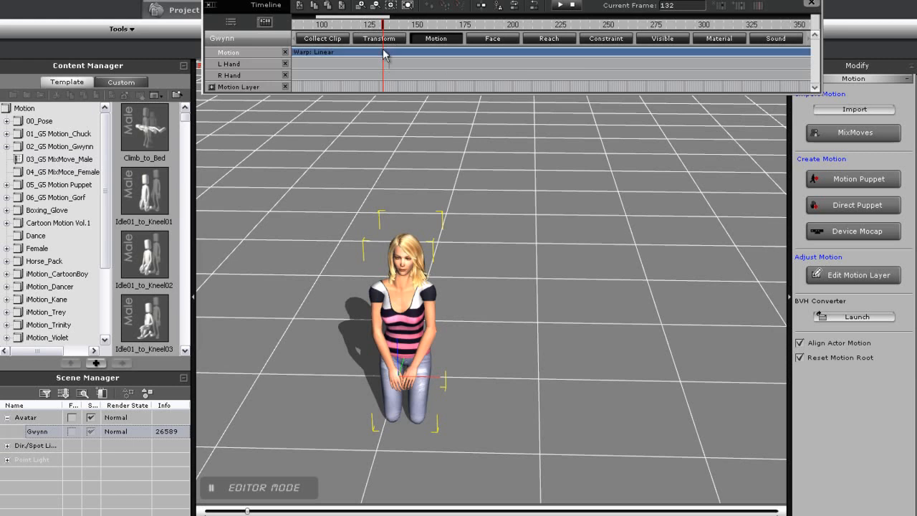
pyautogui.rightClick(384, 52)
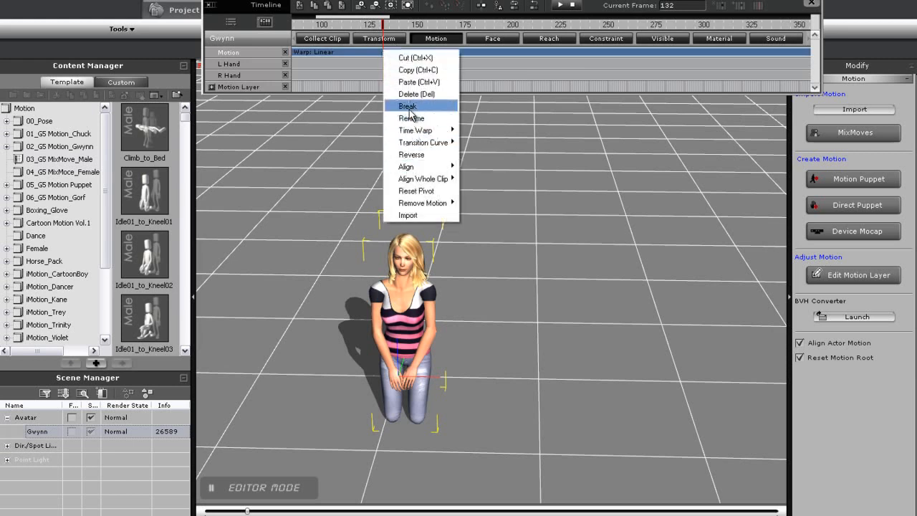
pyautogui.click(407, 106)
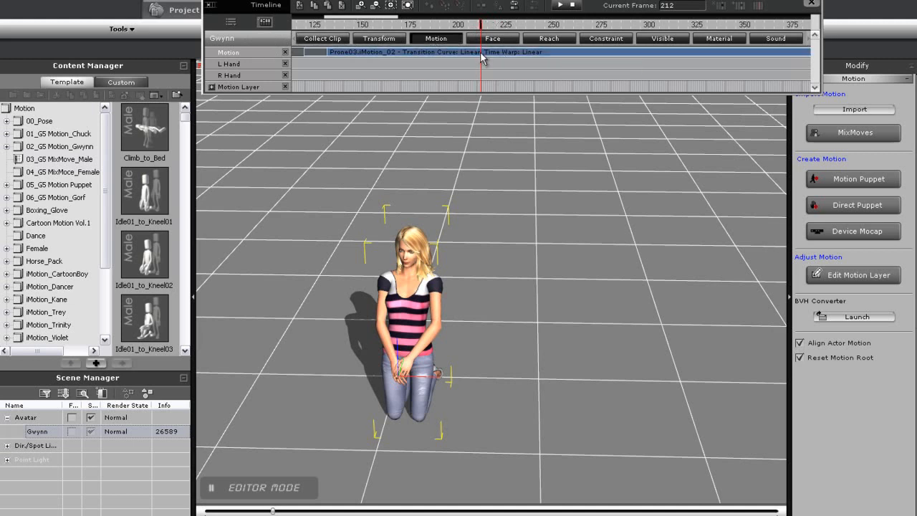
pyautogui.rightClick(404, 52)
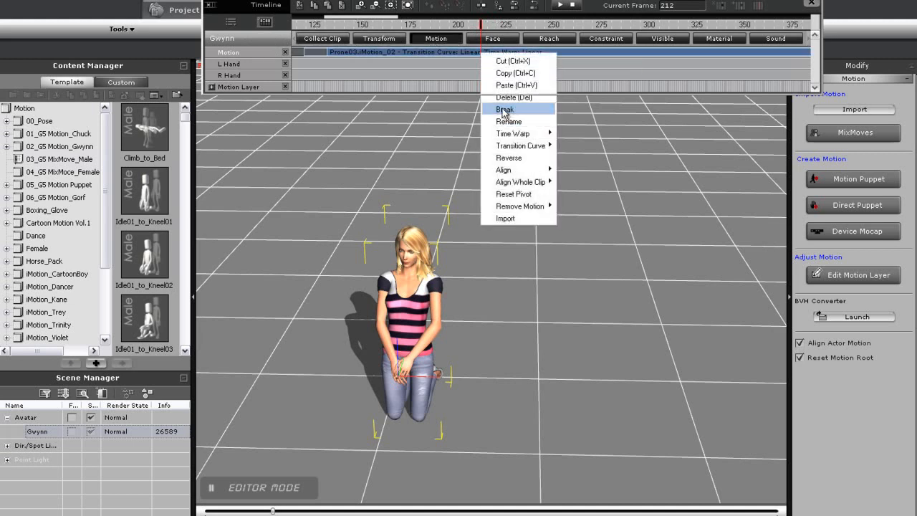
pyautogui.click(504, 109)
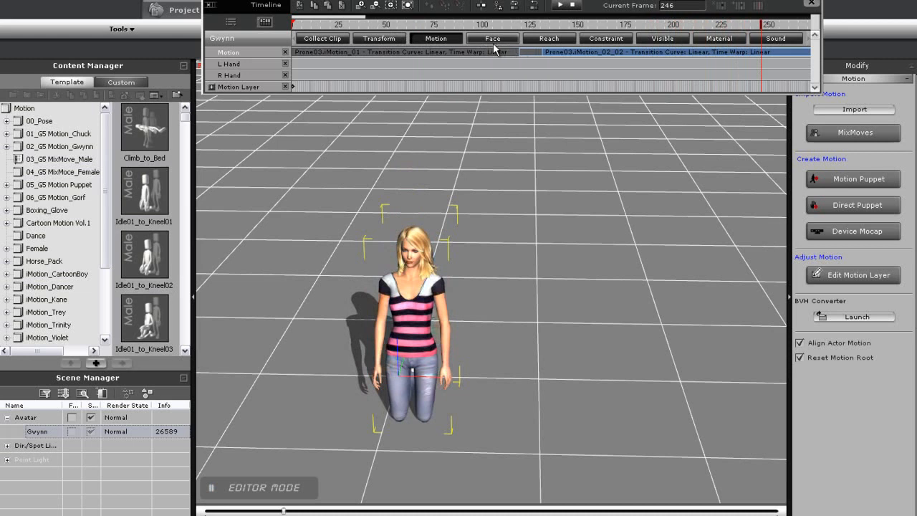
pyautogui.moveTo(516, 51)
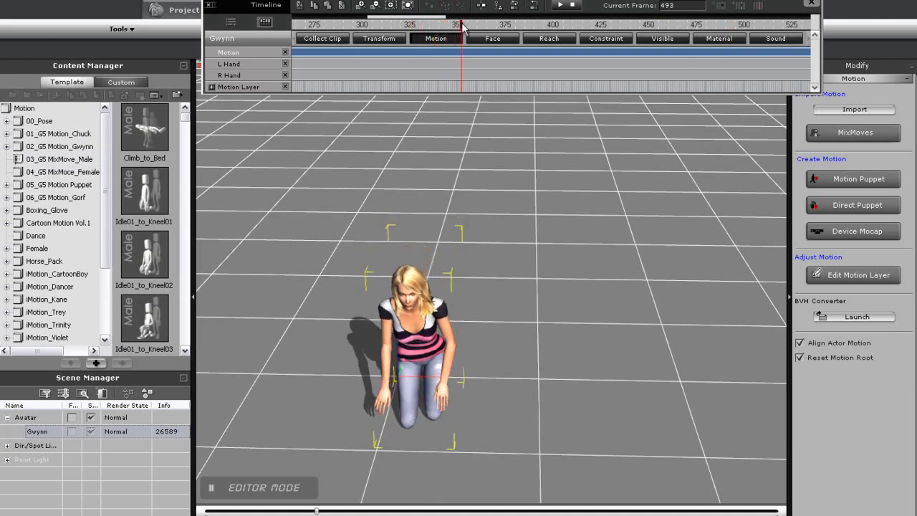
# - Break Gwynn's kneeling motion clip at frame 357
pyautogui.click(471, 24)
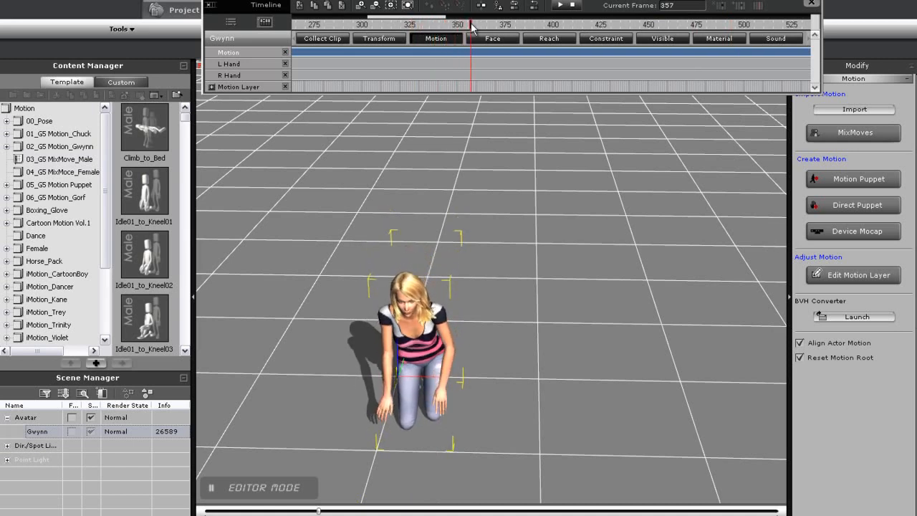
pyautogui.moveTo(472, 54)
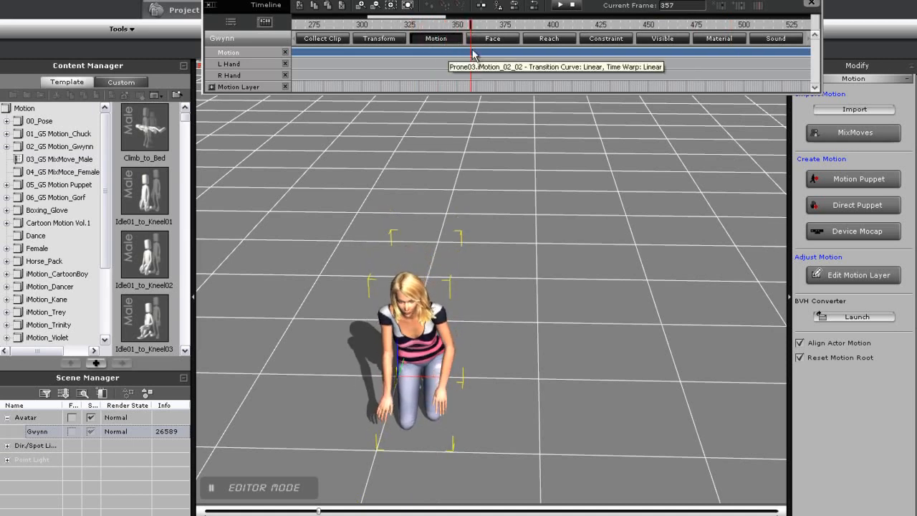
pyautogui.rightClick(473, 55)
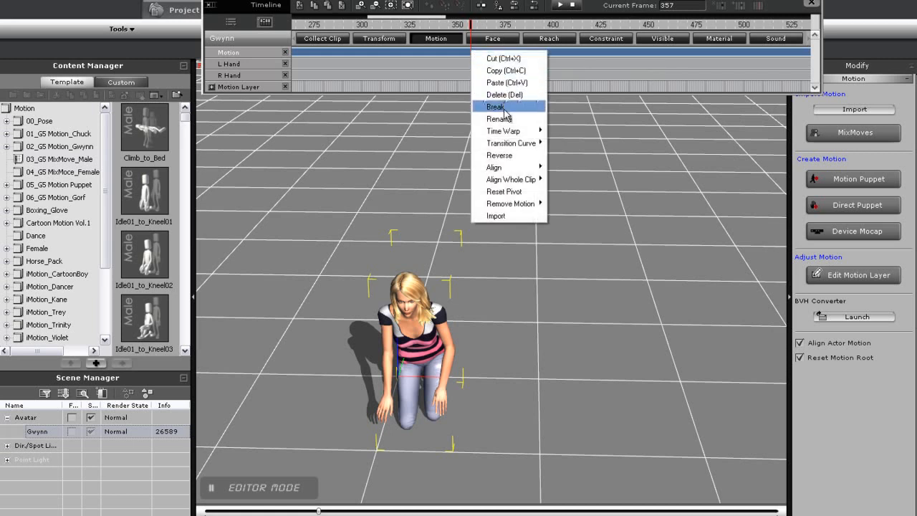
pyautogui.click(496, 106)
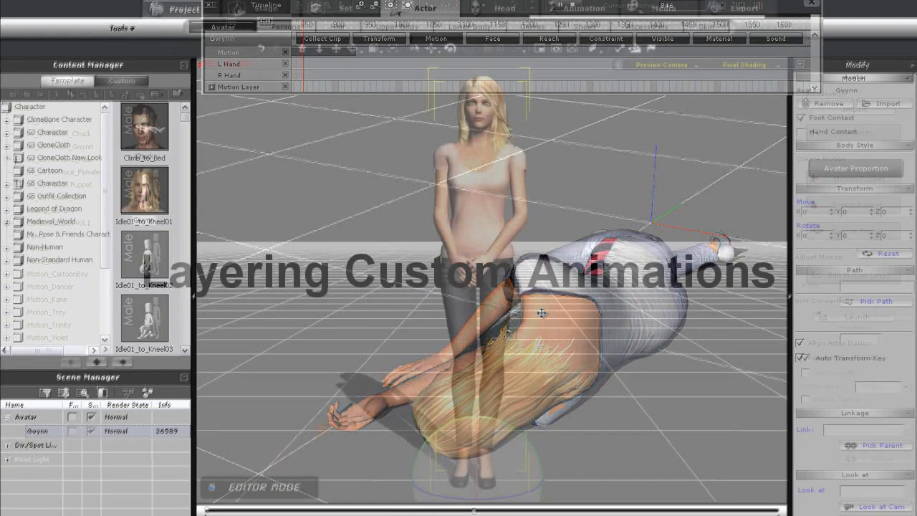
# - Browse the MixMoves Communication > Stand motions and apply Talk03 to Gwynn
pyautogui.click(579, 8)
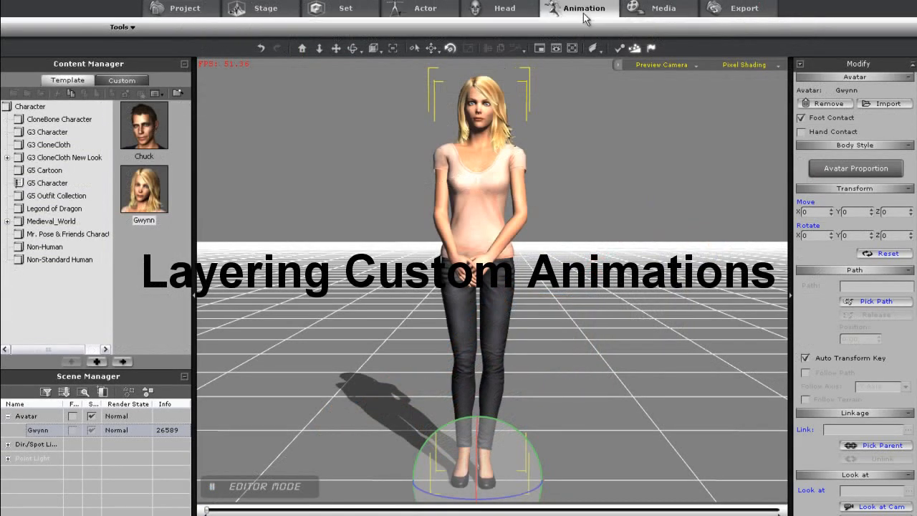
pyautogui.click(579, 9)
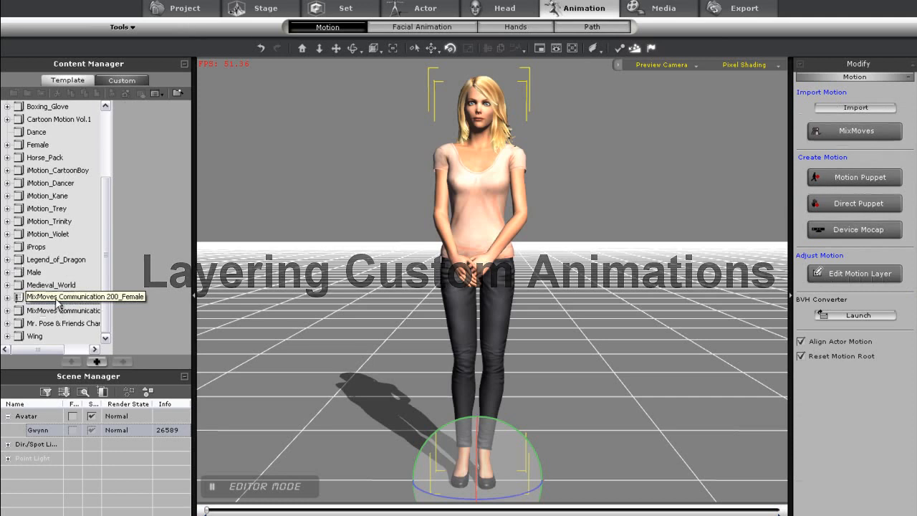
pyautogui.click(8, 295)
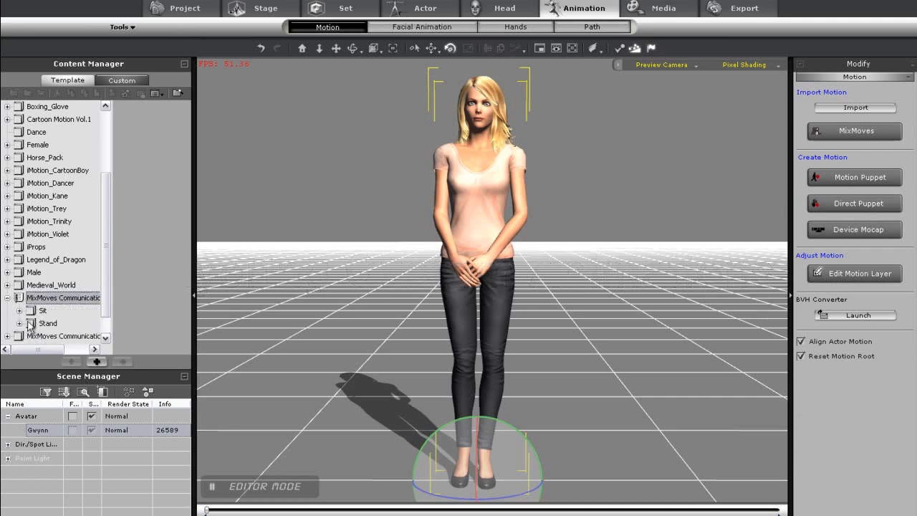
pyautogui.click(20, 324)
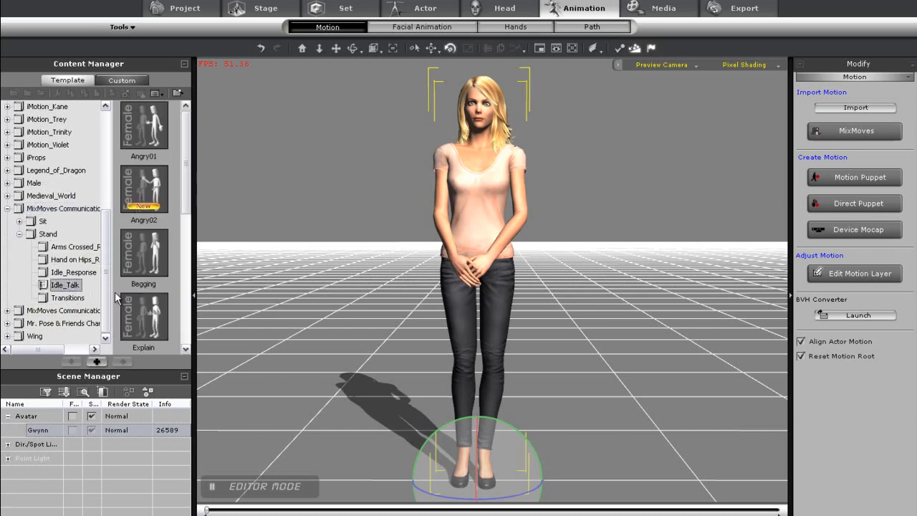
pyautogui.scroll(-3)
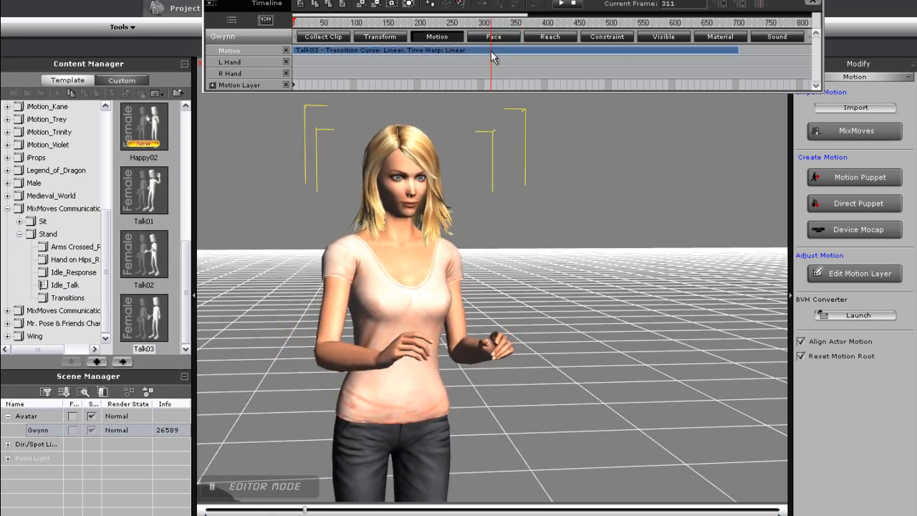
# - Break Talk03 at frame 312 and strip the left-arm motion from its first part
pyautogui.rightClick(493, 57)
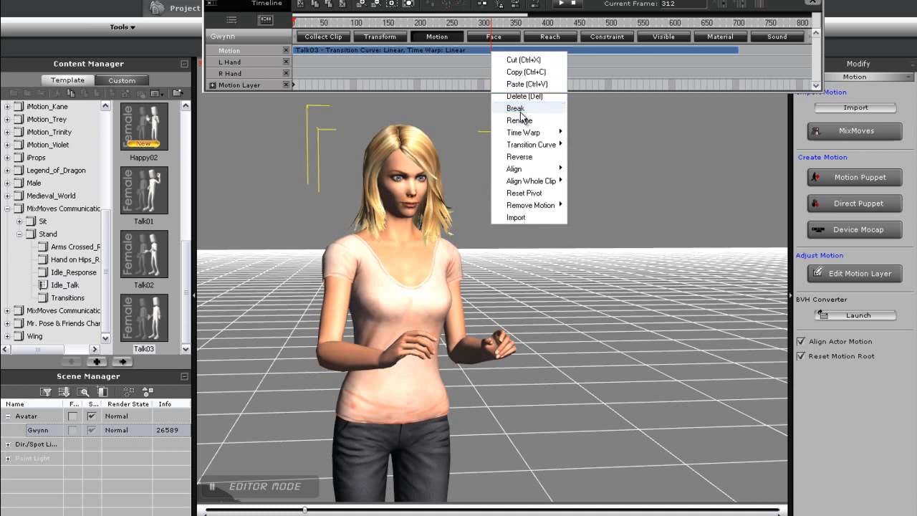
pyautogui.click(516, 109)
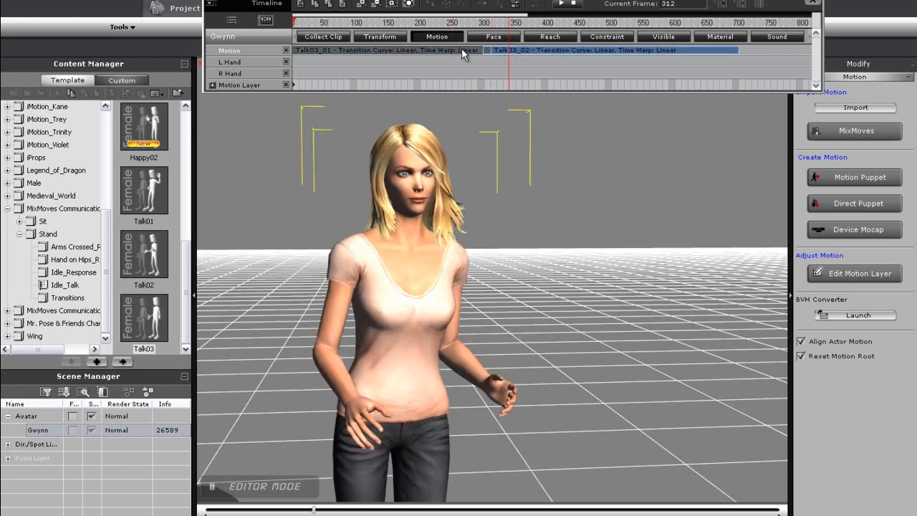
pyautogui.click(387, 49)
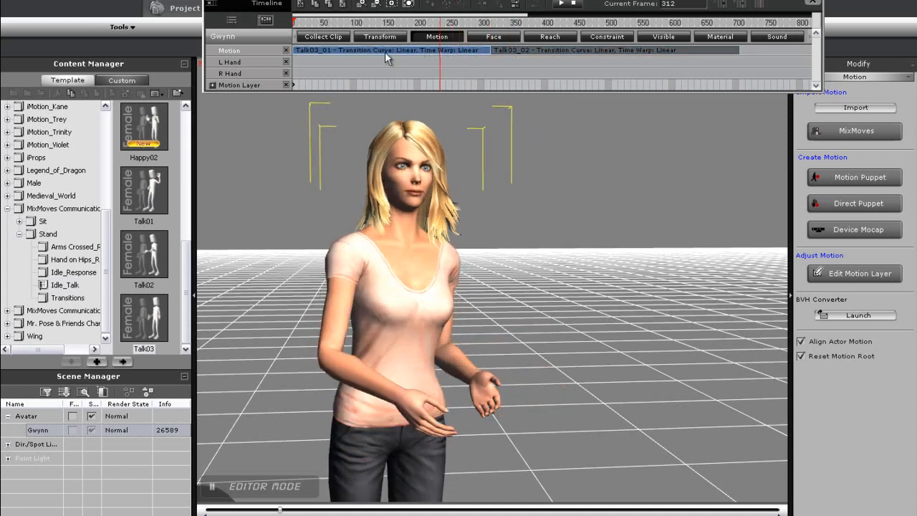
pyautogui.rightClick(387, 49)
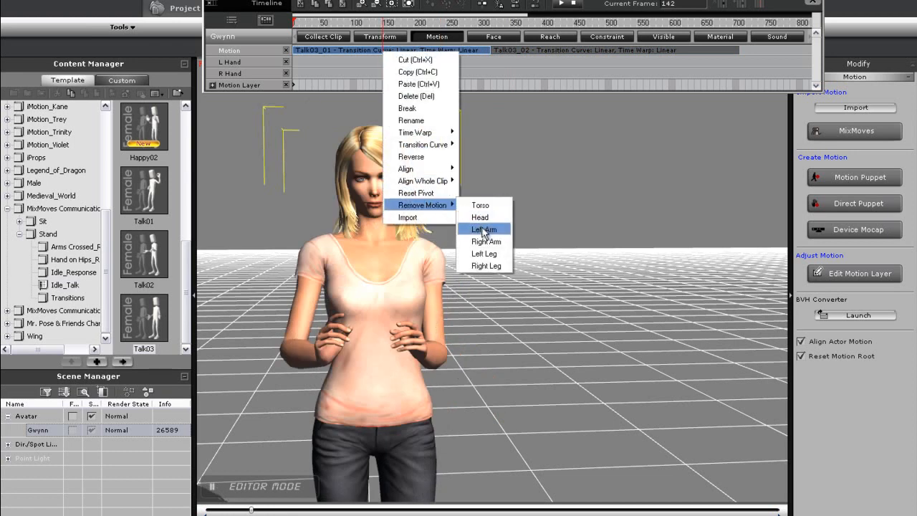
pyautogui.click(482, 230)
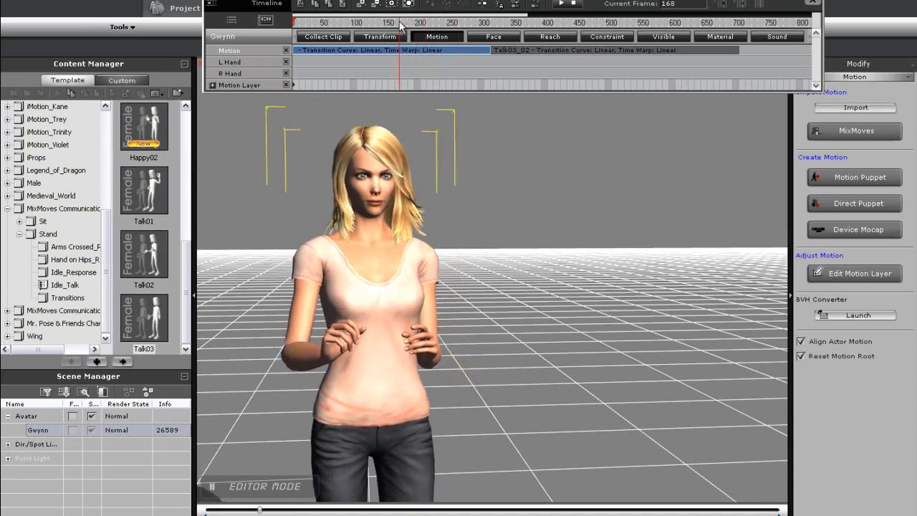
# - Key a raised pointing left arm at frame 210 on the motion layer, resetting it at frame 305
pyautogui.click(860, 272)
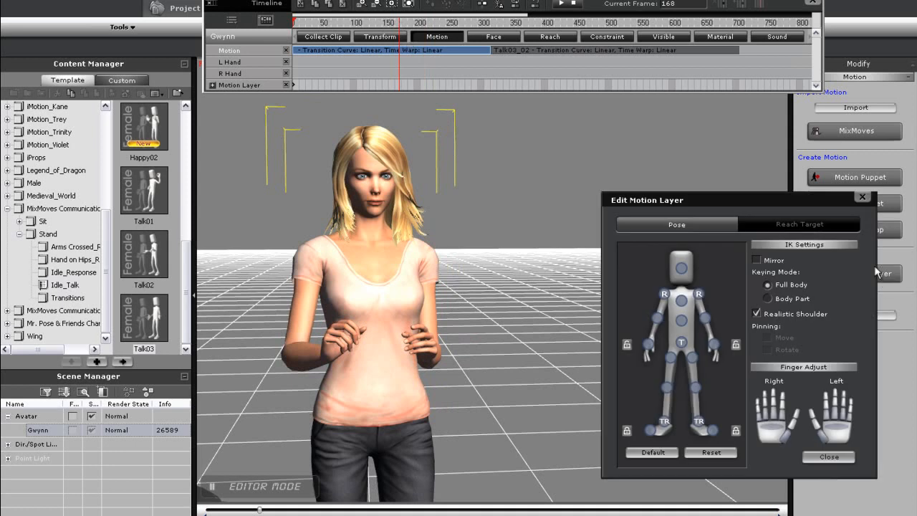
pyautogui.moveTo(708, 346)
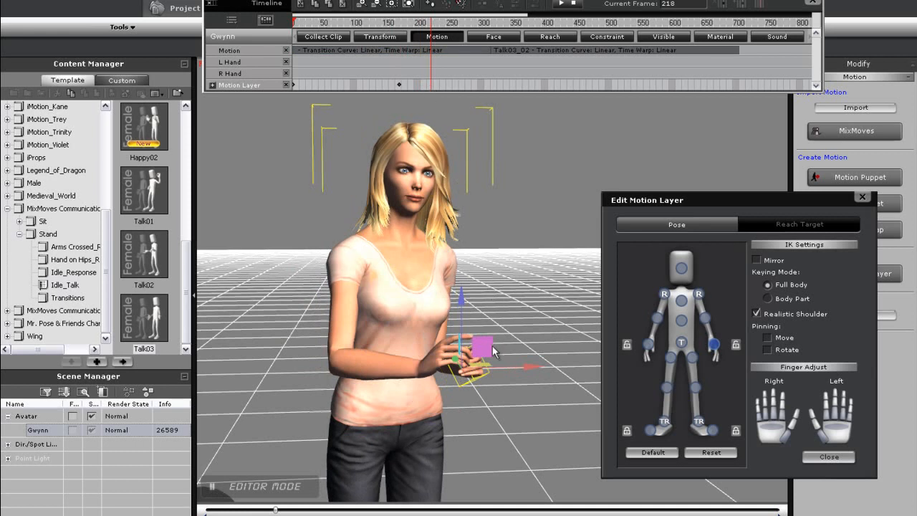
pyautogui.moveTo(490, 351); pyautogui.dragTo(614, 186)
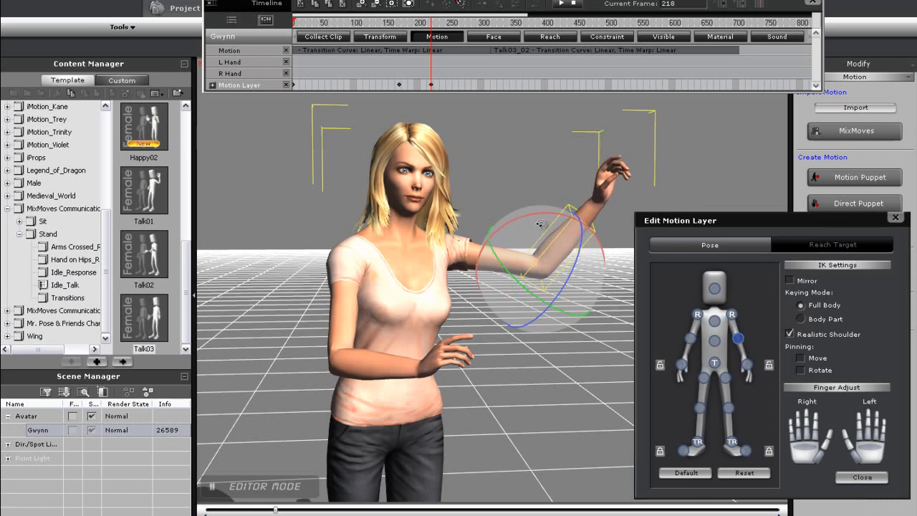
pyautogui.moveTo(542, 224); pyautogui.dragTo(546, 214)
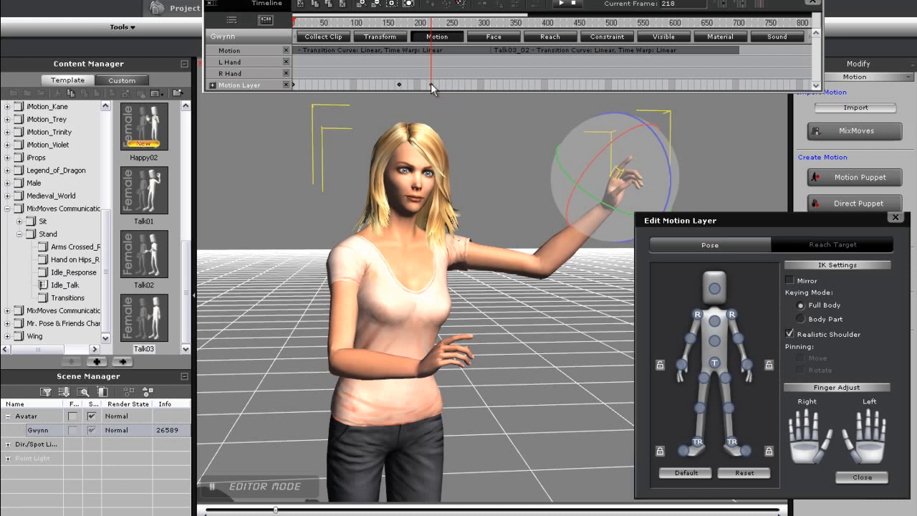
pyautogui.moveTo(465, 94)
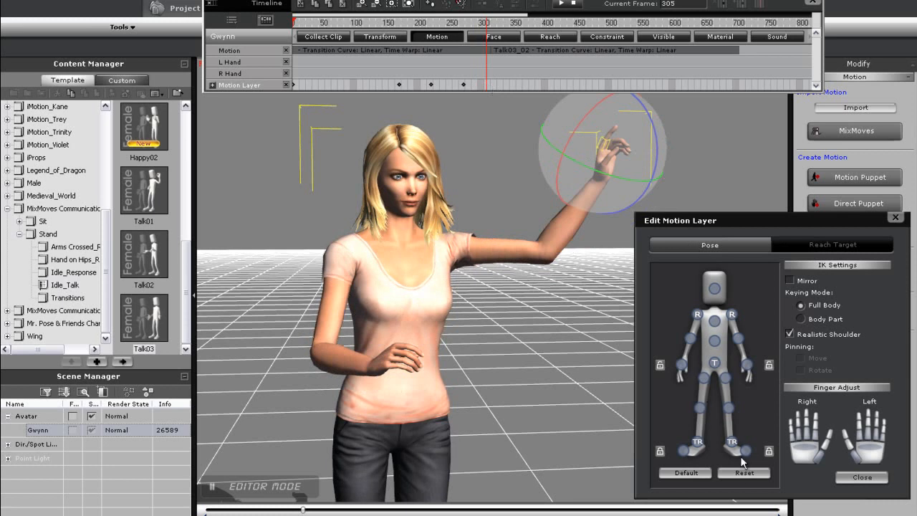
pyautogui.click(744, 473)
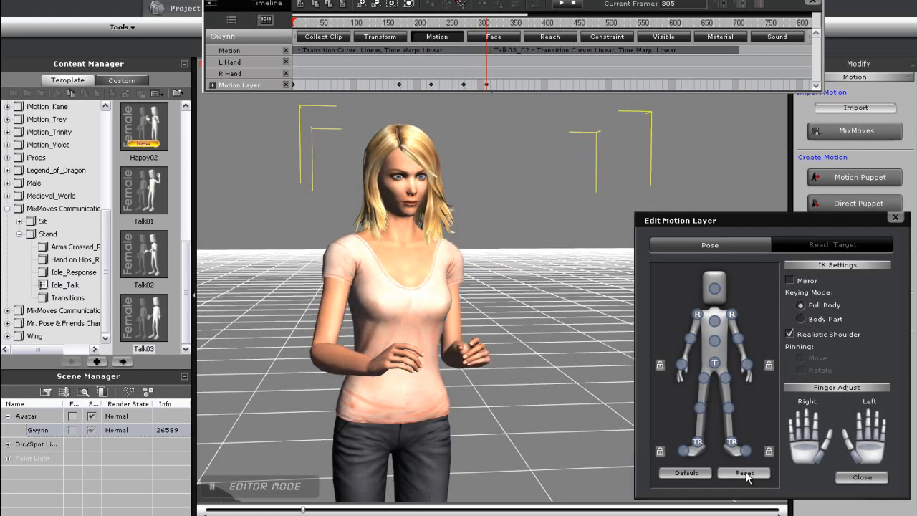